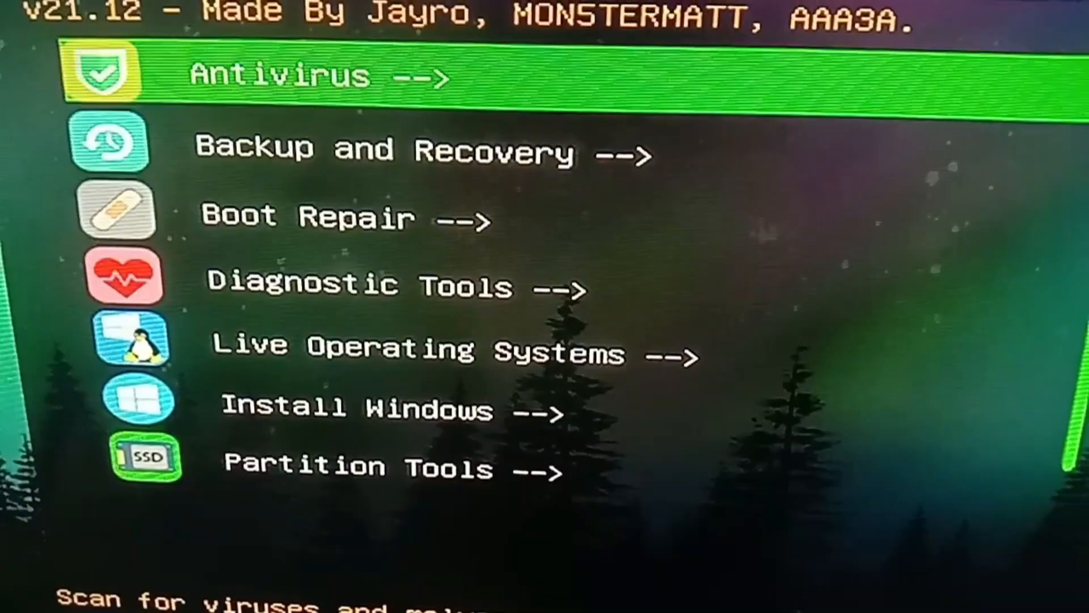
Step: Browse the Antivirus category and the AOMEI Backupper entry, returning to the main list
{"action": "left_click", "coordinate": [292, 75]}
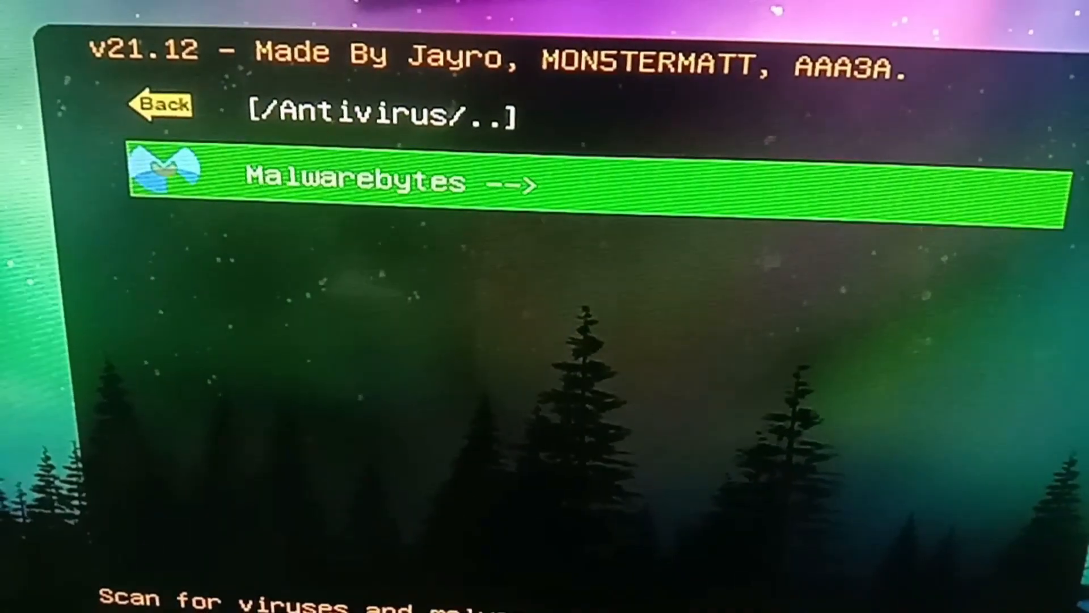
{"action": "left_click", "coordinate": [383, 181]}
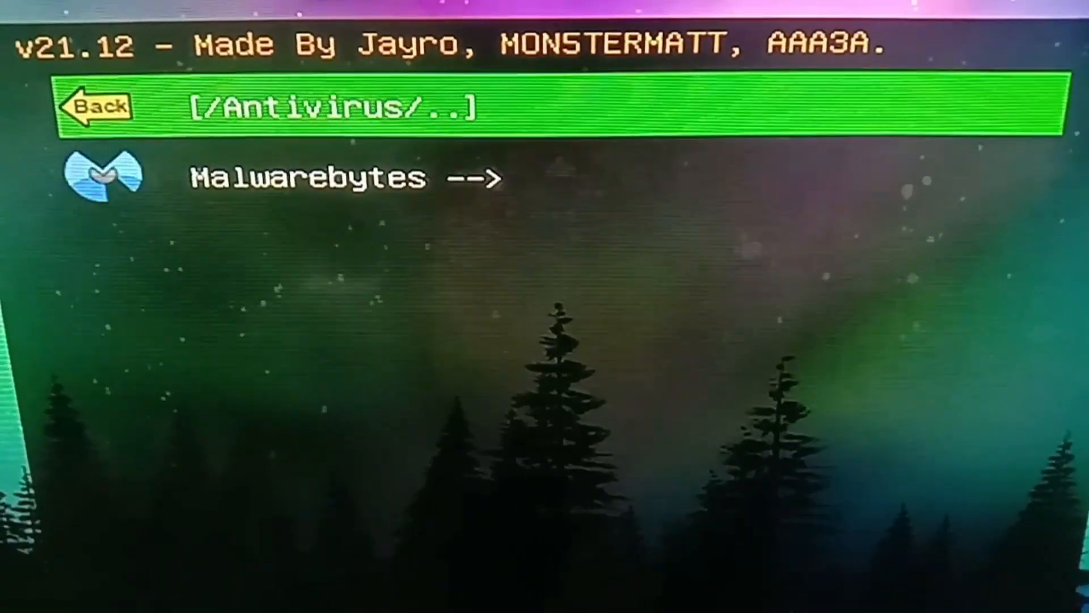
{"action": "left_click", "coordinate": [97, 107]}
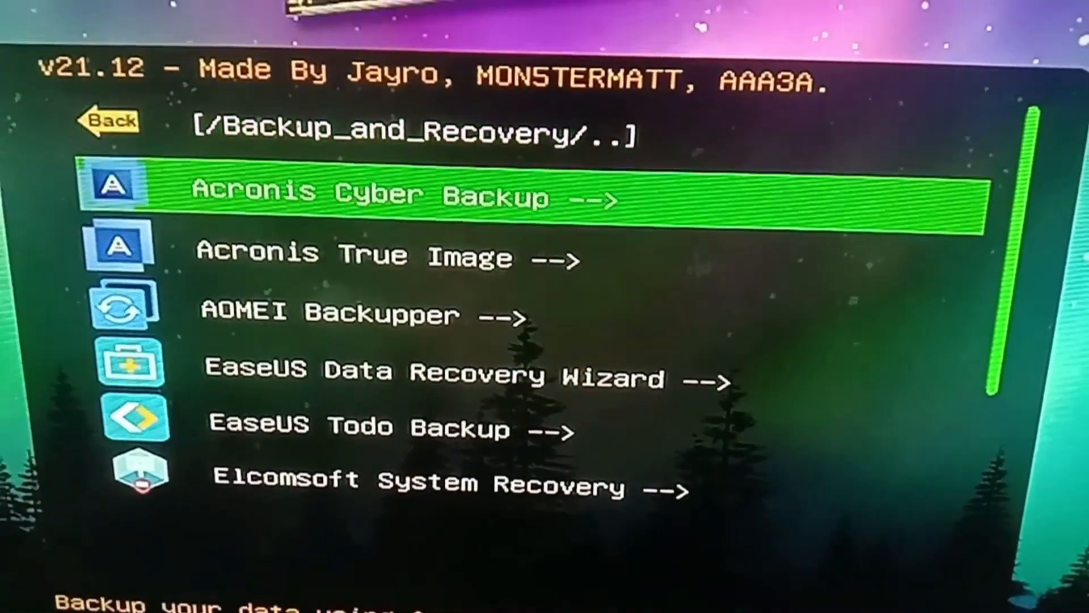
{"action": "key", "text": "down"}
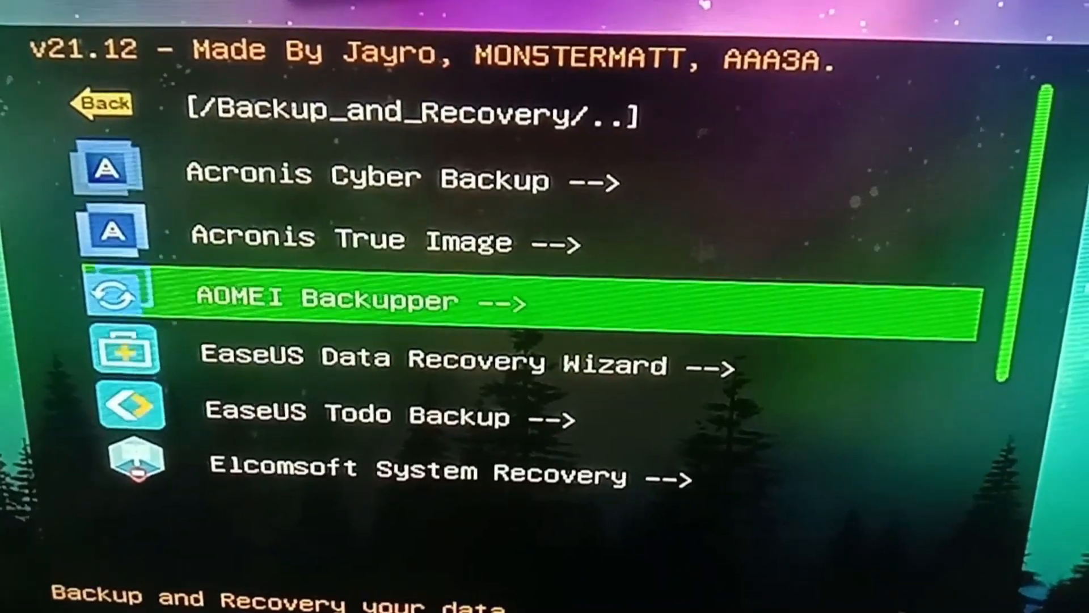
{"action": "left_click", "coordinate": [361, 300]}
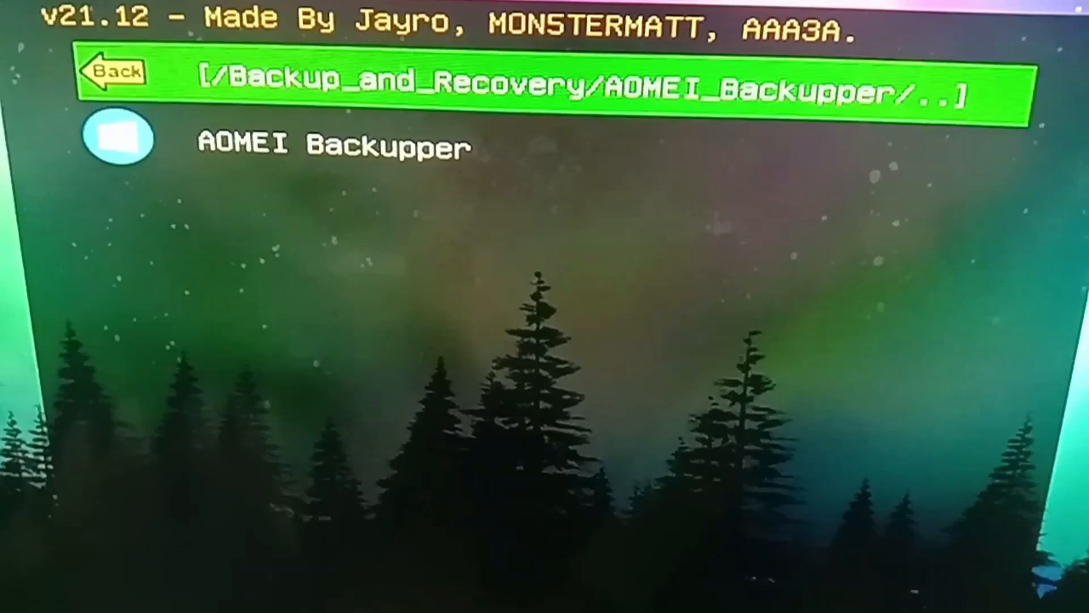
{"action": "left_click", "coordinate": [113, 72]}
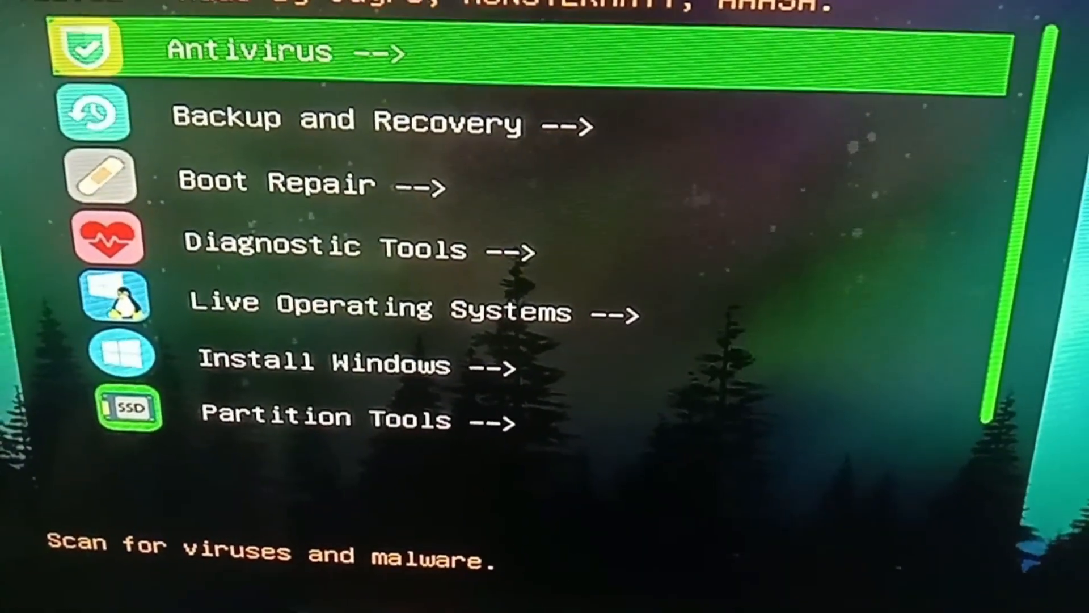
Step: Visit the Boot Repair and Live Operating Systems categories, then return to the main list
{"action": "key", "text": "down"}
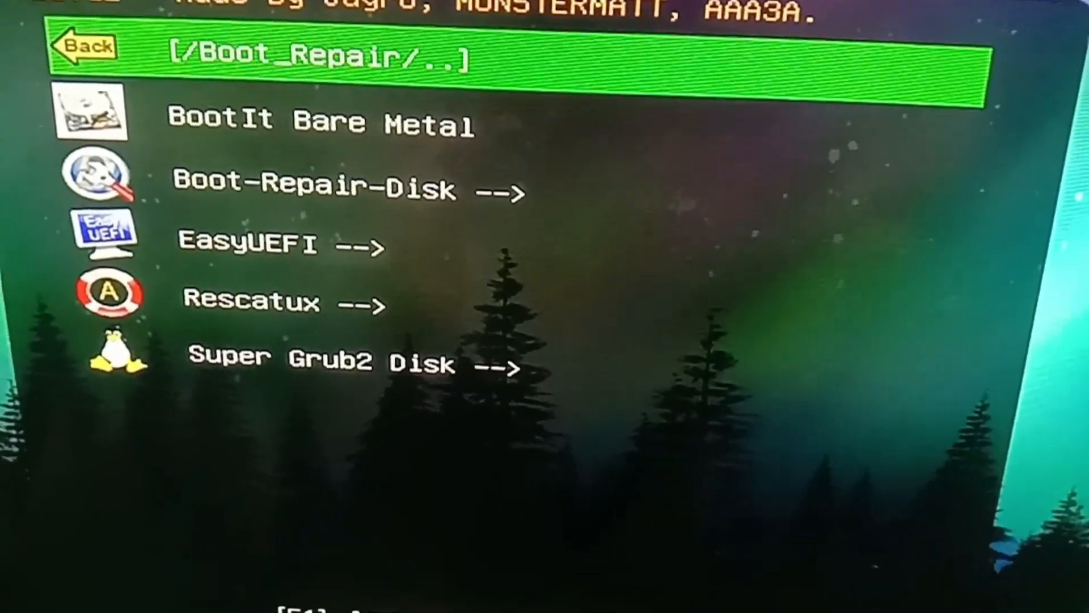
{"action": "left_click", "coordinate": [80, 47]}
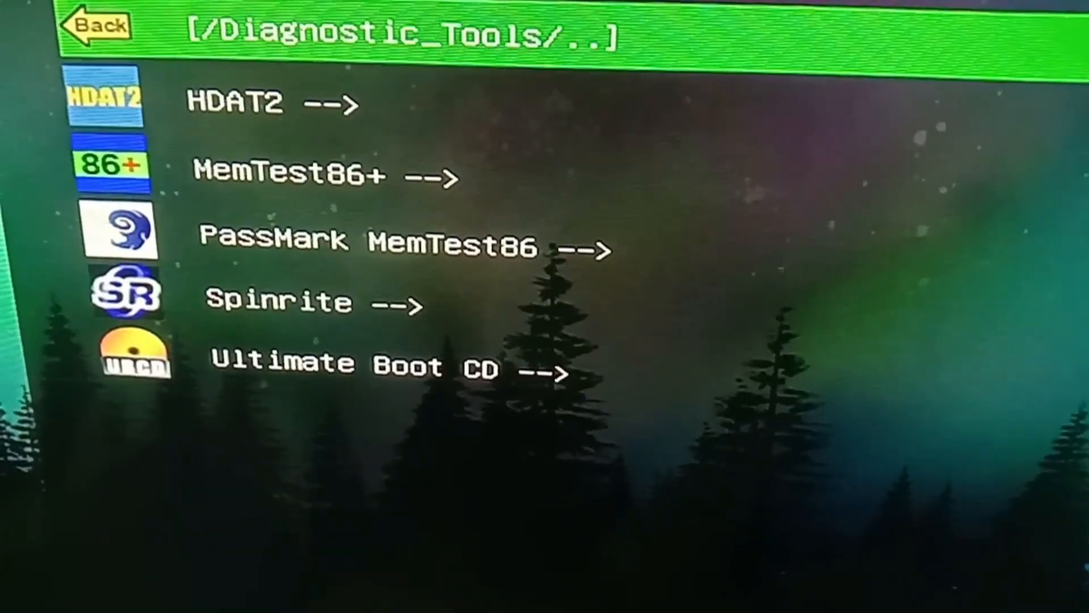
{"action": "left_click", "coordinate": [101, 26]}
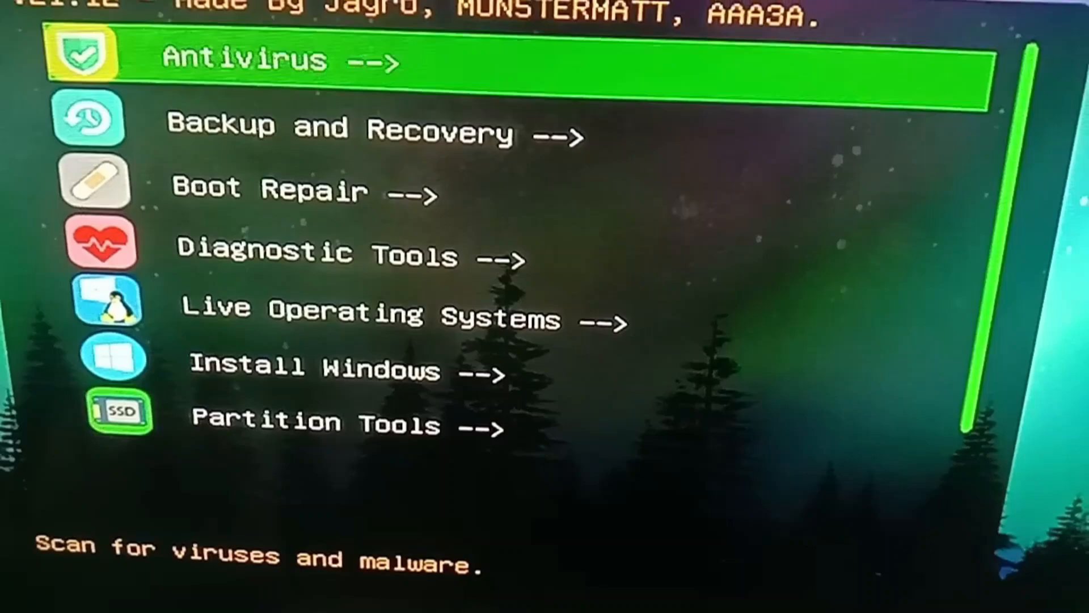
{"action": "key", "text": "Down"}
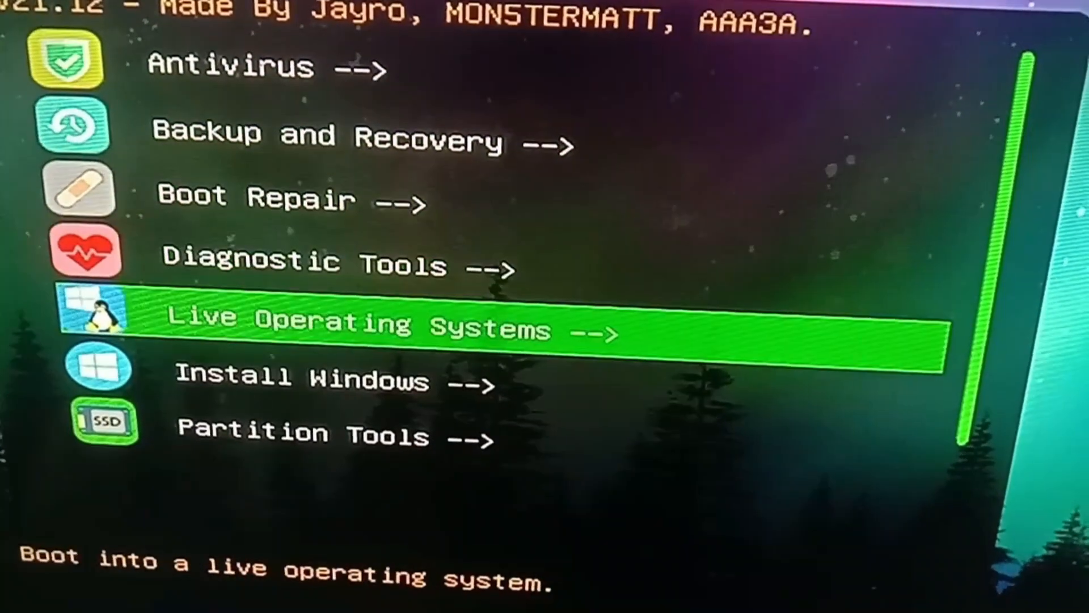
{"action": "left_click", "coordinate": [383, 326]}
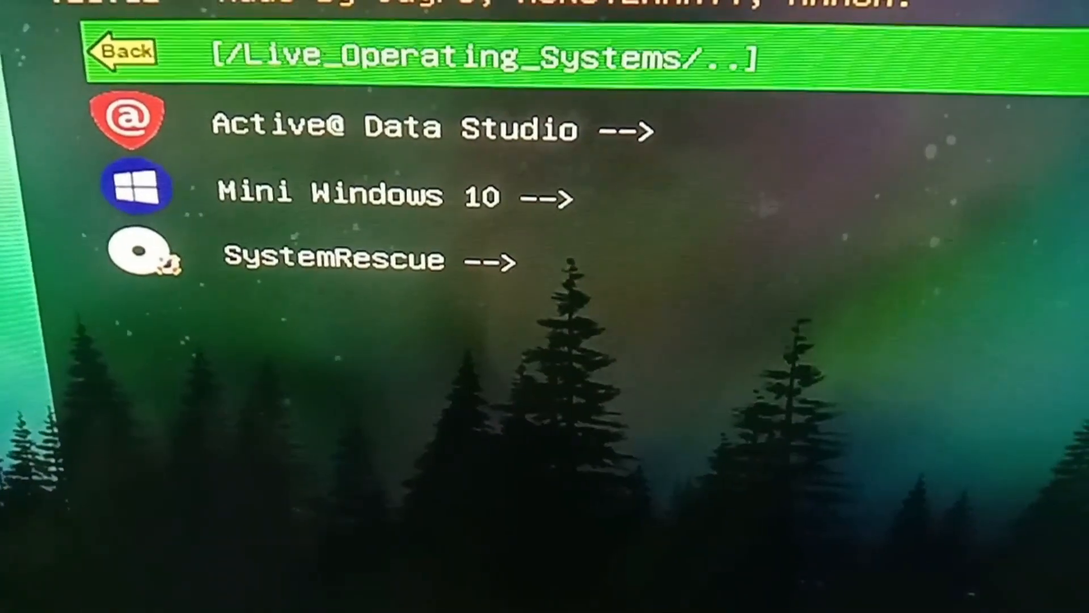
{"action": "left_click", "coordinate": [121, 54]}
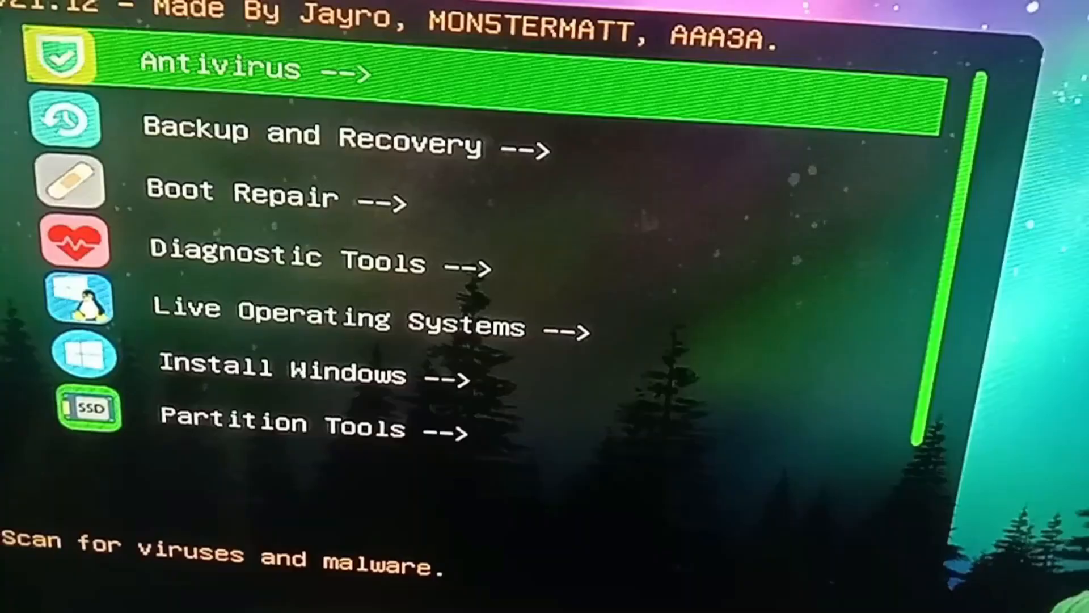
Step: View the Install Windows category's list of Windows installation images
{"action": "key", "text": "Down"}
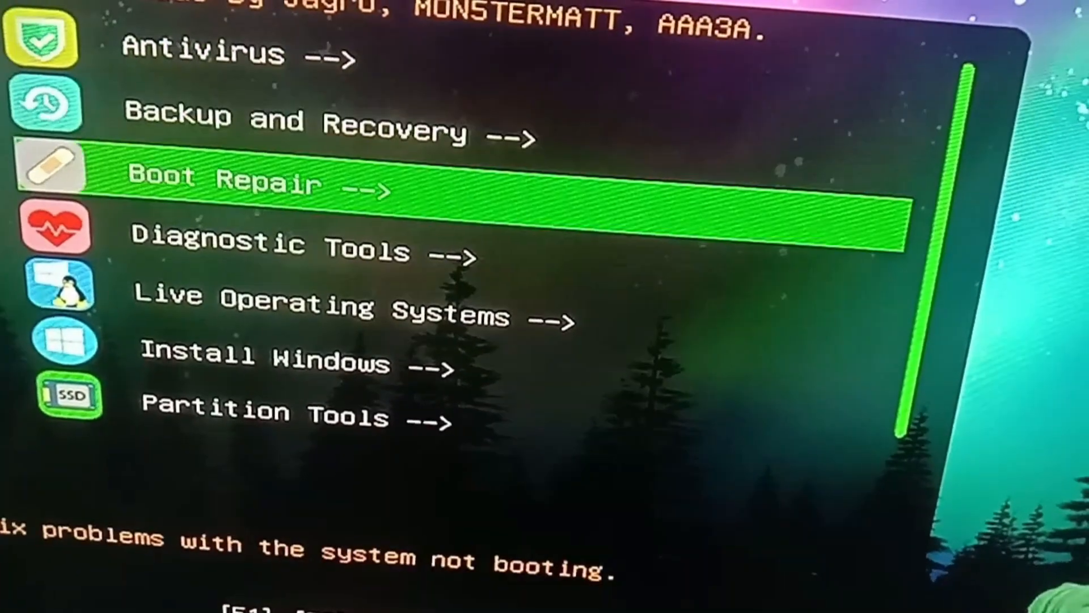
{"action": "key", "text": "down"}
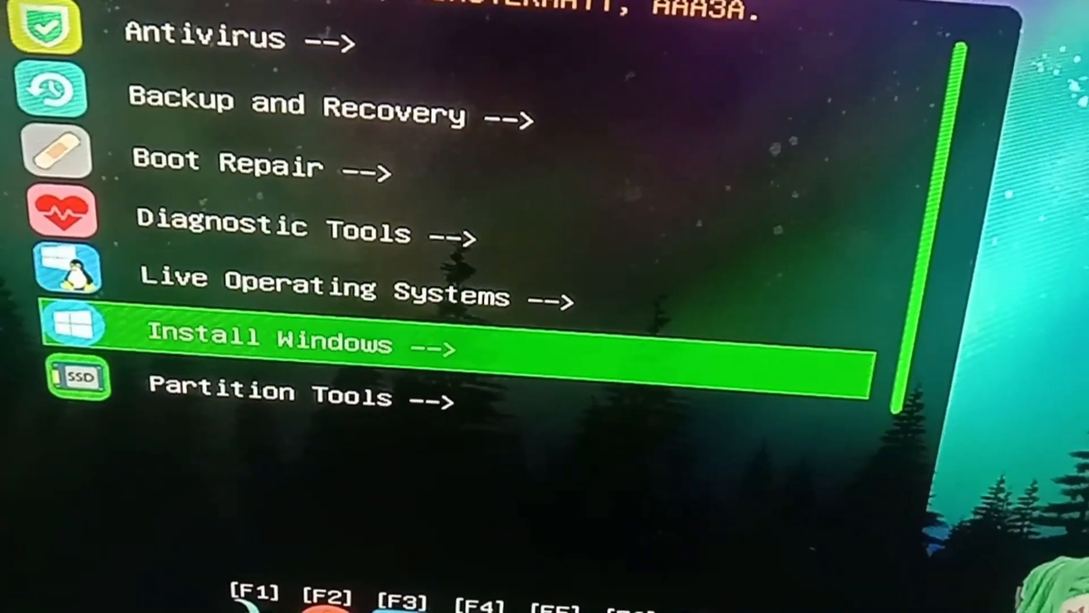
{"action": "left_click", "coordinate": [278, 340]}
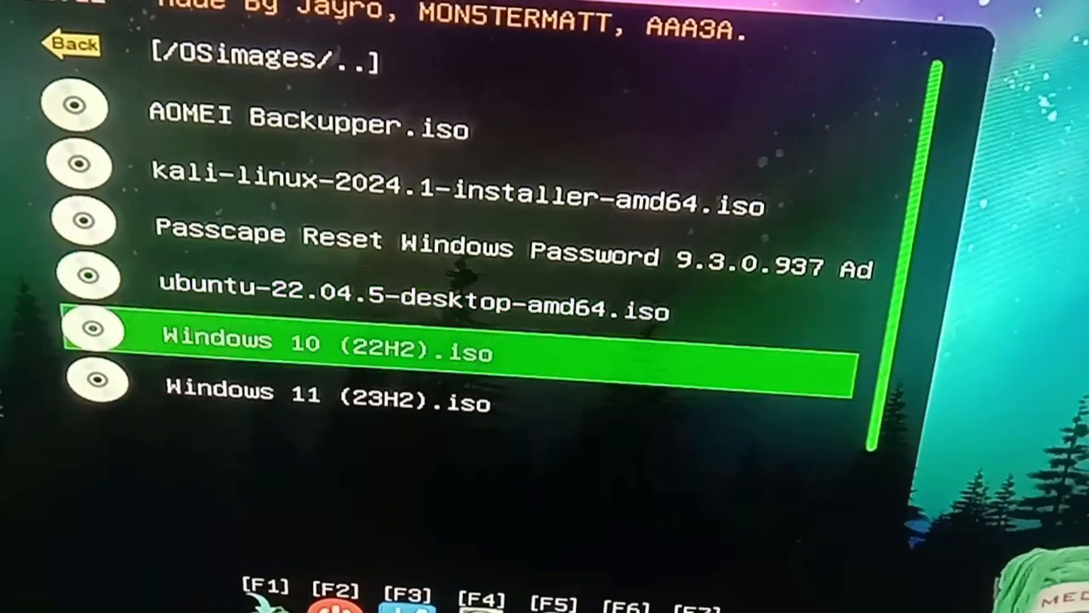
{"action": "key", "text": "Down"}
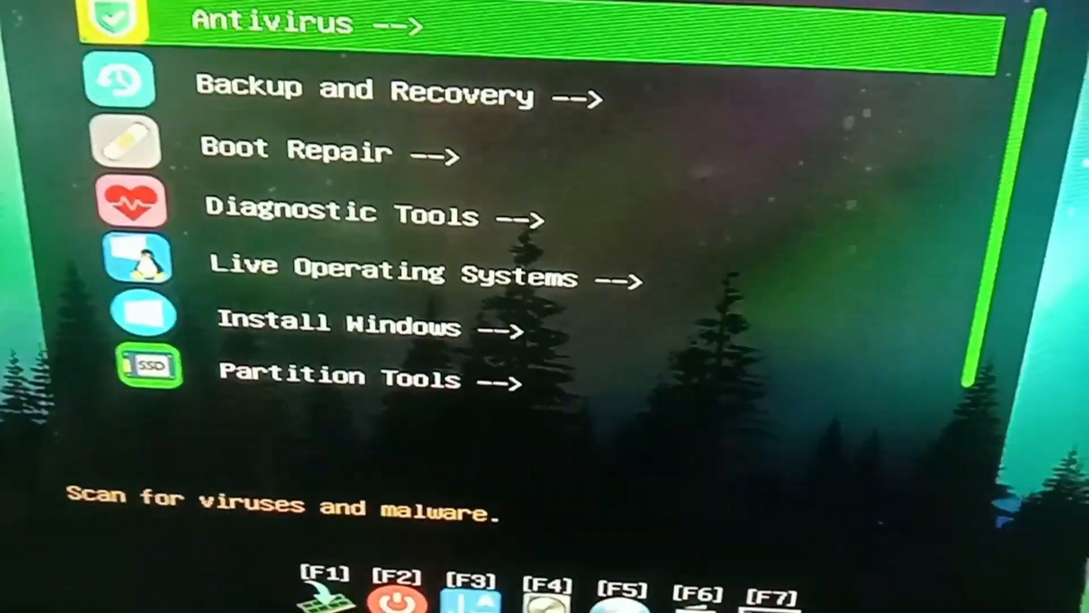
Step: Browse Partition Tools and its AOMEI Partition Assistant entry, then return to the main list
{"action": "key", "text": "Down"}
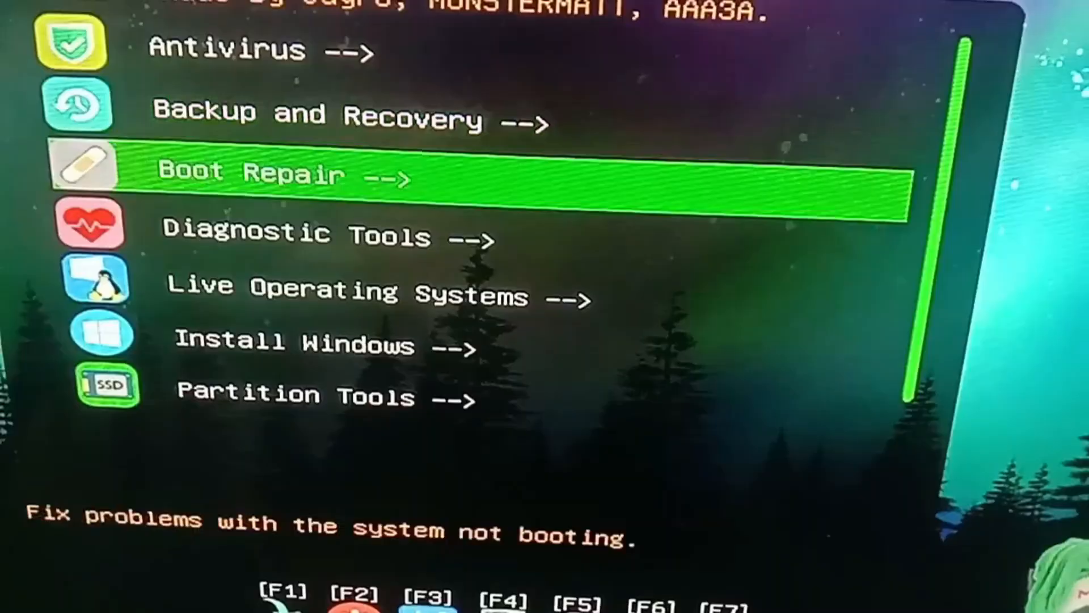
{"action": "key", "text": "Down"}
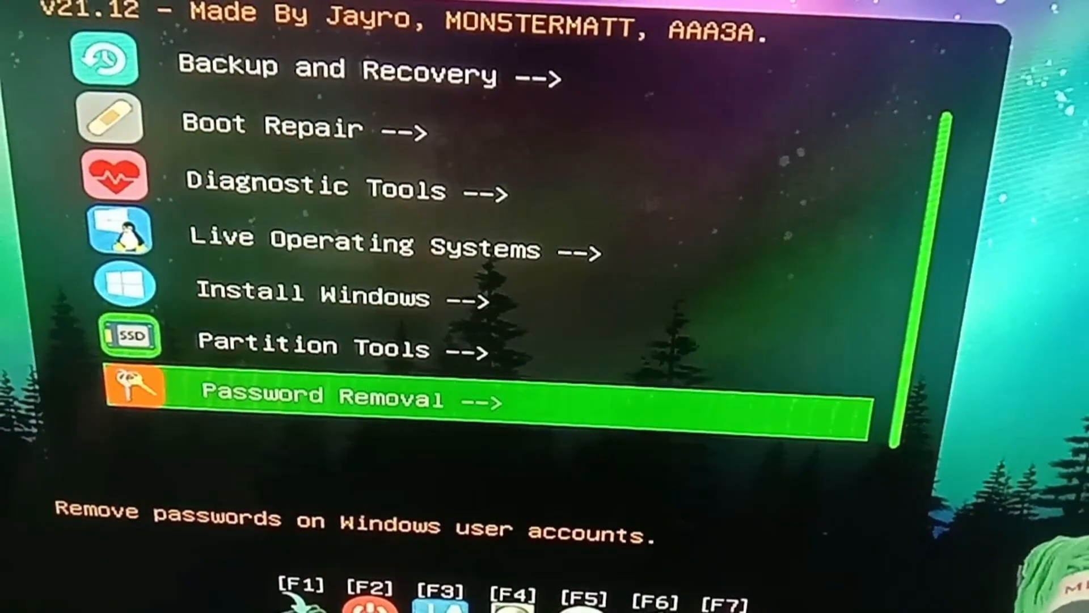
{"action": "left_click", "coordinate": [333, 348]}
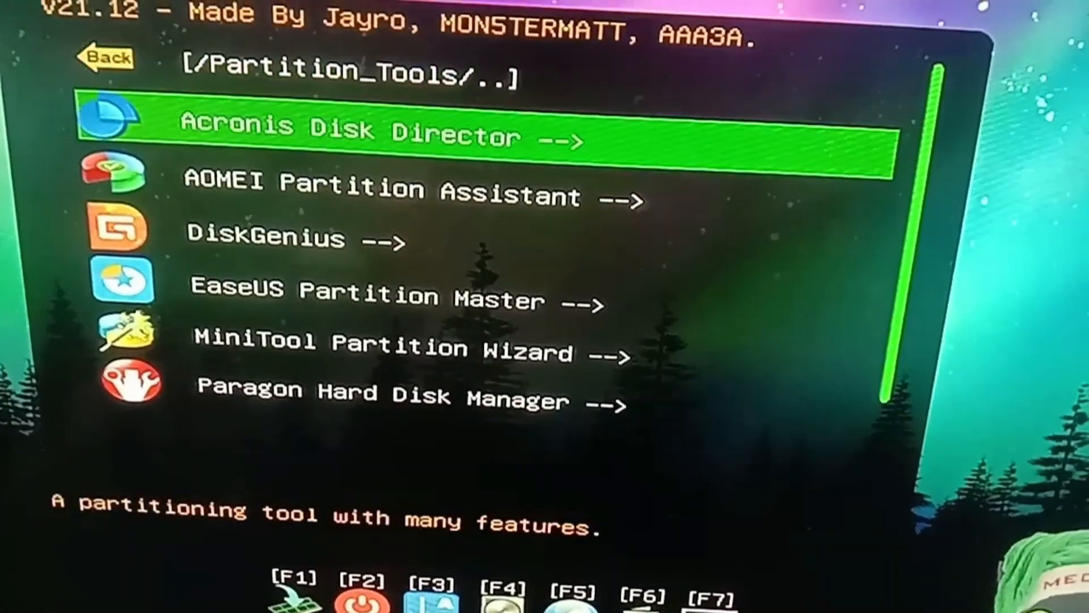
{"action": "left_click", "coordinate": [413, 189]}
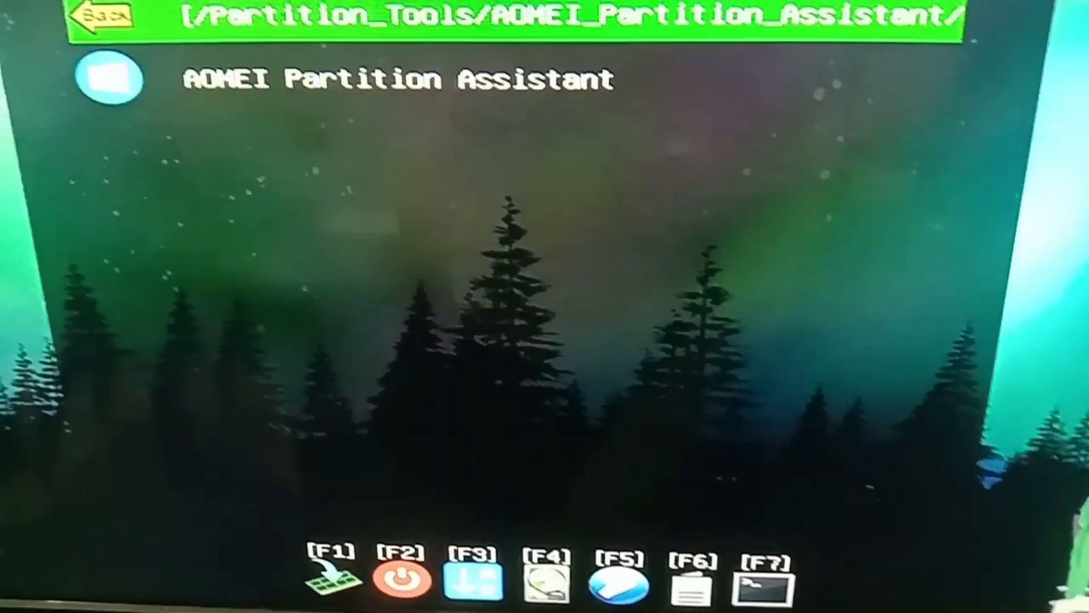
{"action": "left_click", "coordinate": [114, 29]}
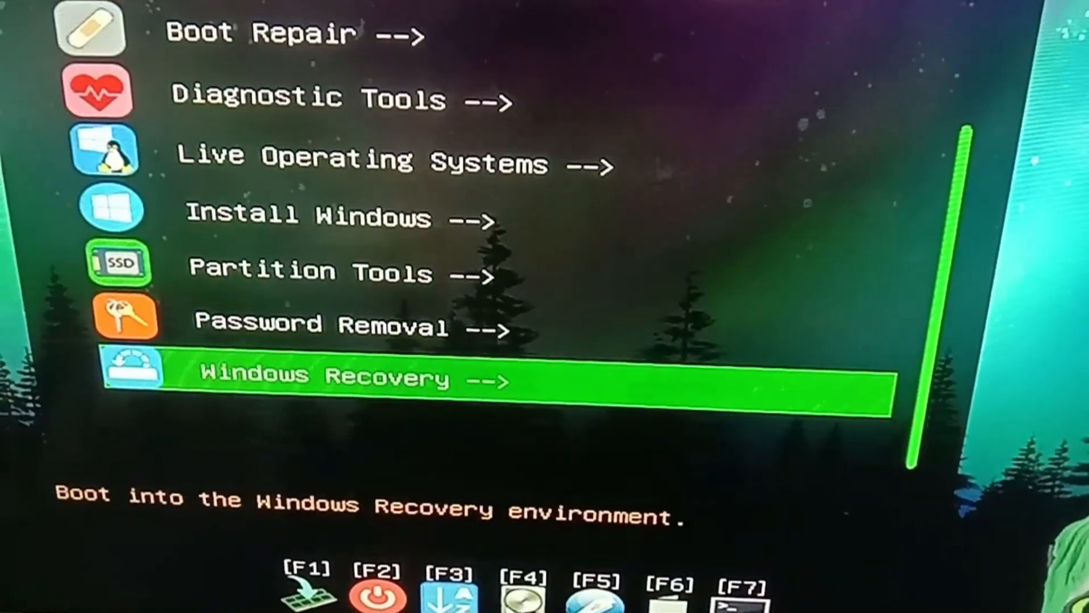
Step: Check the Password Removal category, then open Windows Recovery listing Windows 8, 10 and 11
{"action": "key", "text": "Up"}
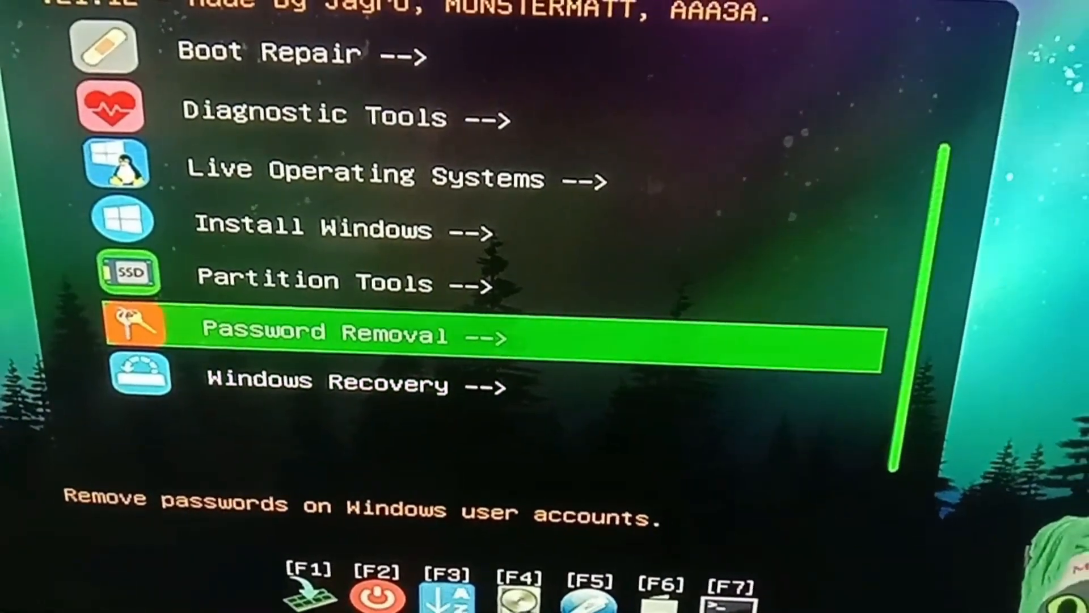
{"action": "left_click", "coordinate": [347, 332]}
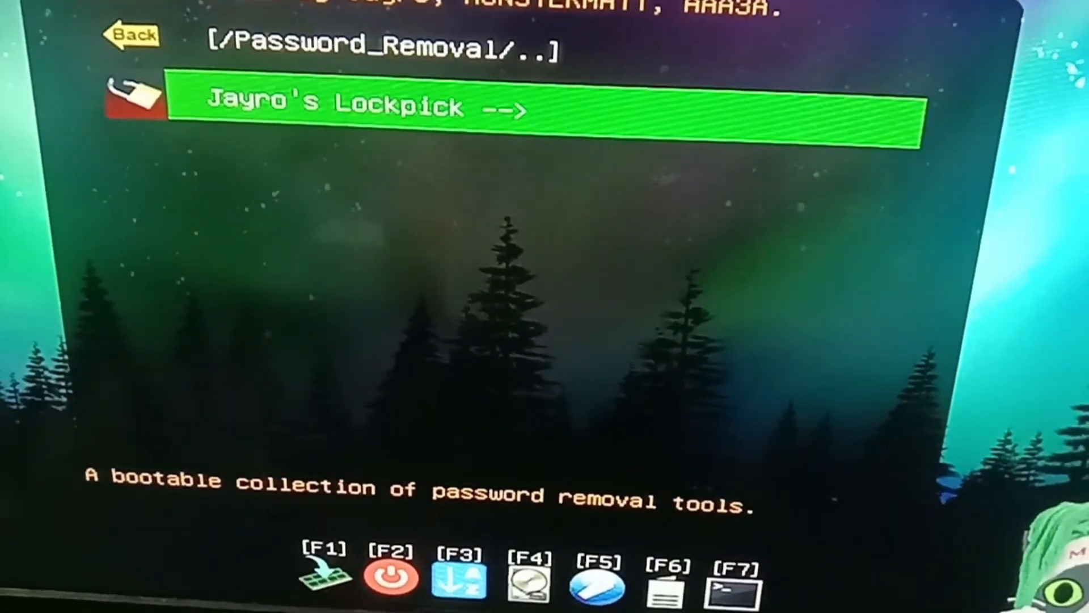
{"action": "left_click", "coordinate": [347, 105]}
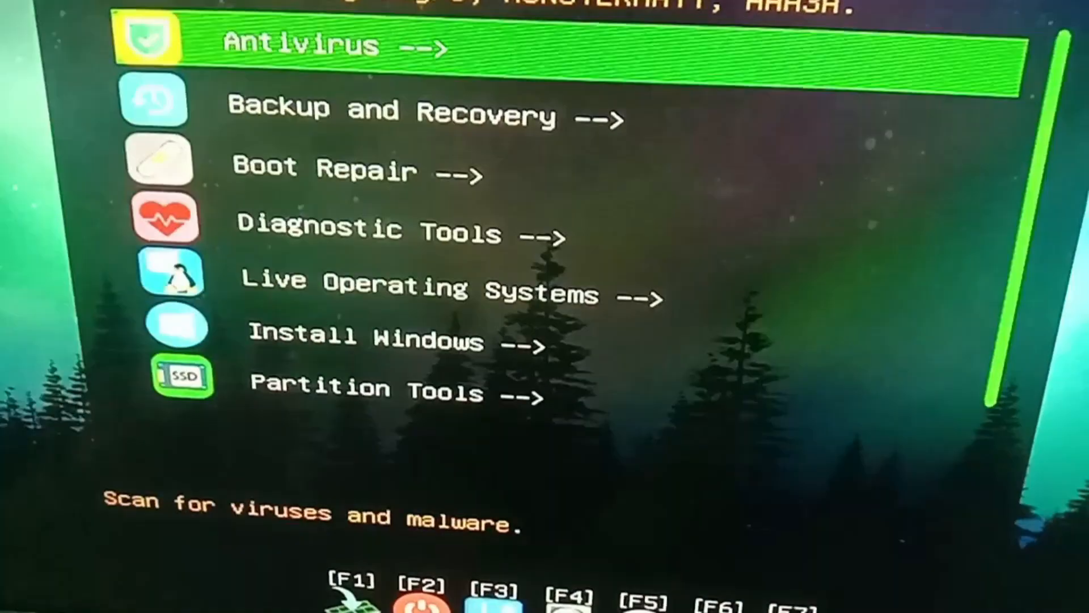
{"action": "key", "text": "Down"}
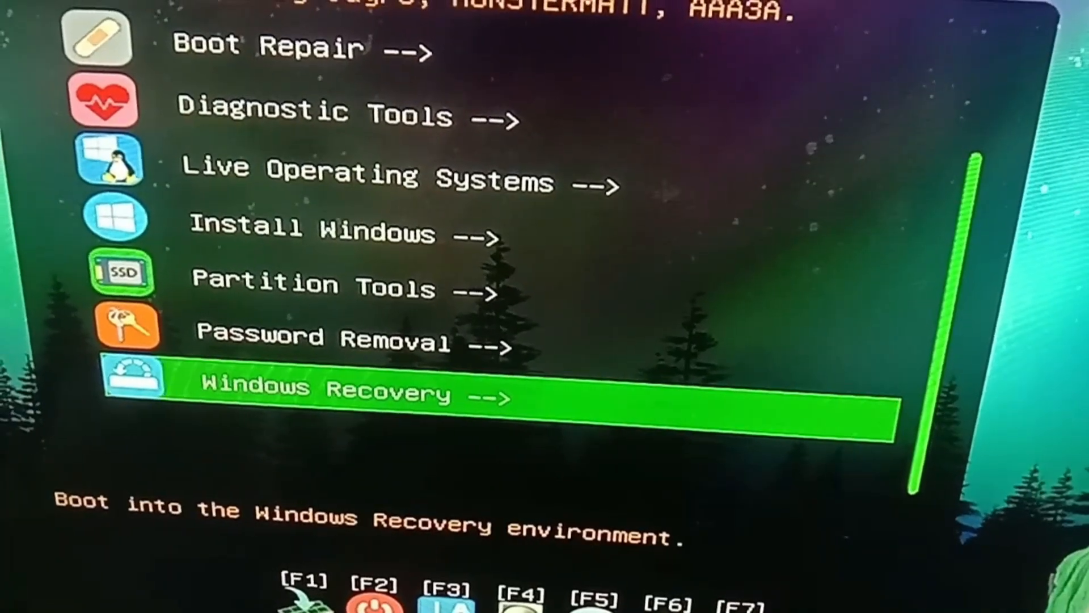
{"action": "left_click", "coordinate": [347, 393]}
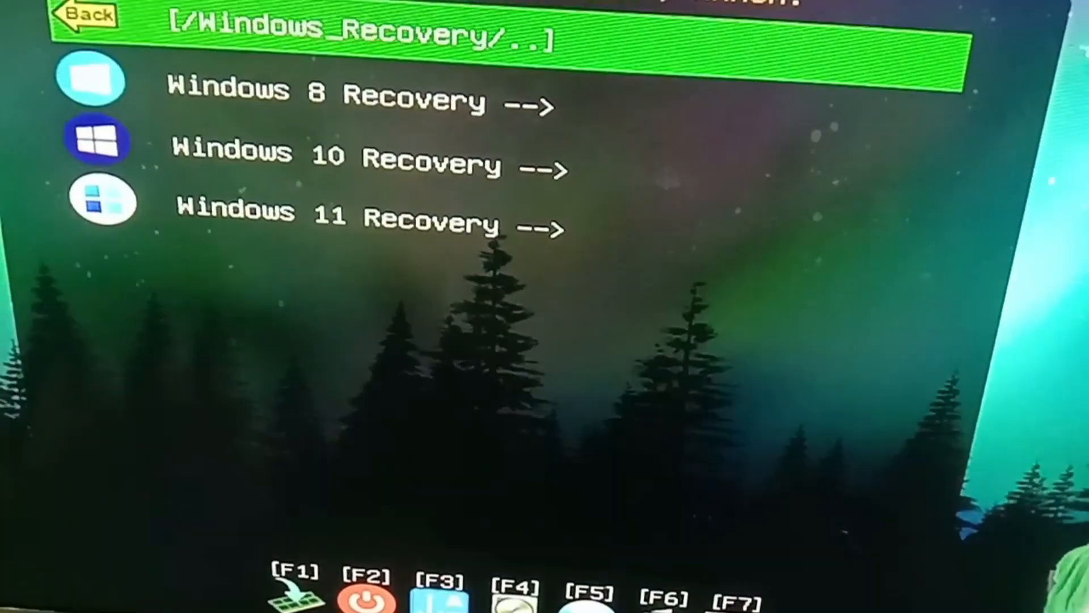